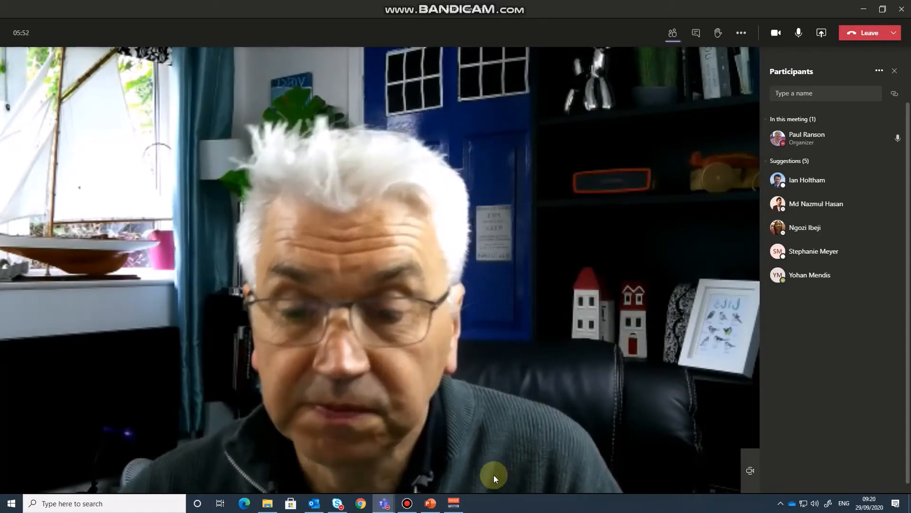
Switch from the Teams meeting to the Self Awareness workshop deck in PowerPoint
left_click(429, 503)
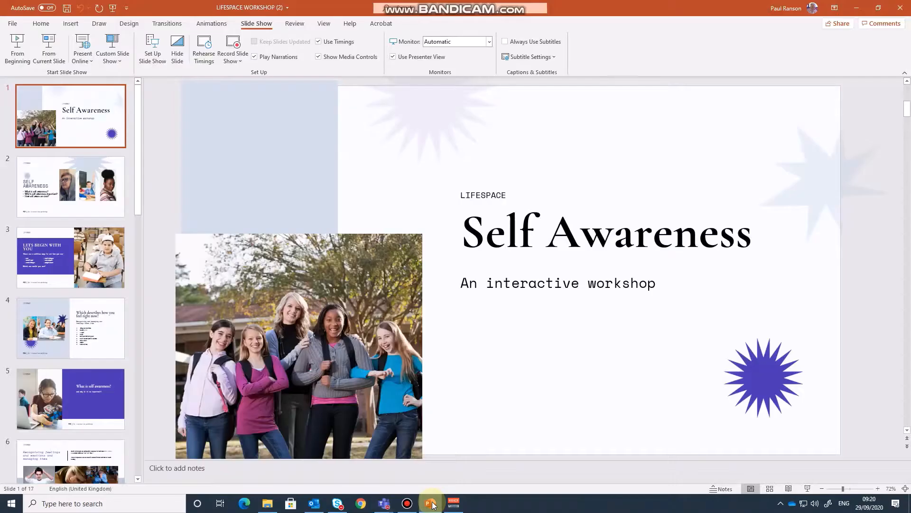
mouse_move(626, 353)
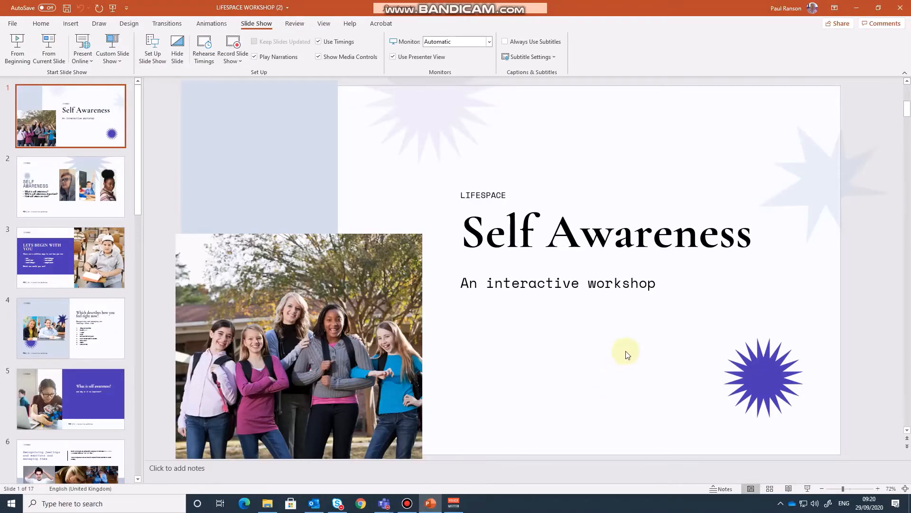
mouse_move(635, 353)
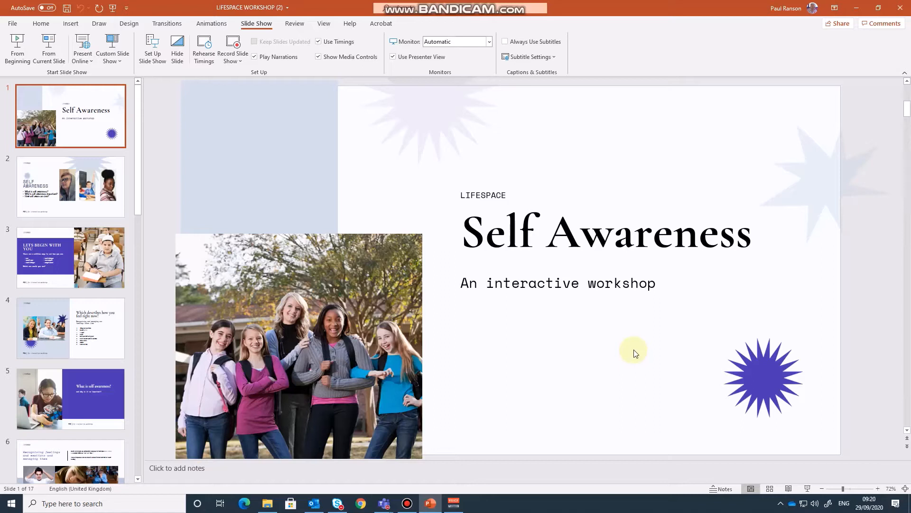
mouse_move(627, 341)
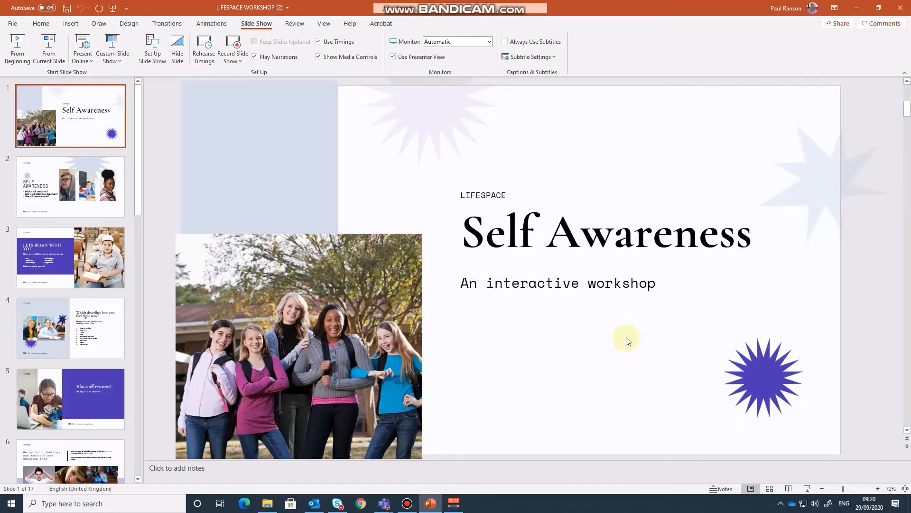
mouse_move(636, 336)
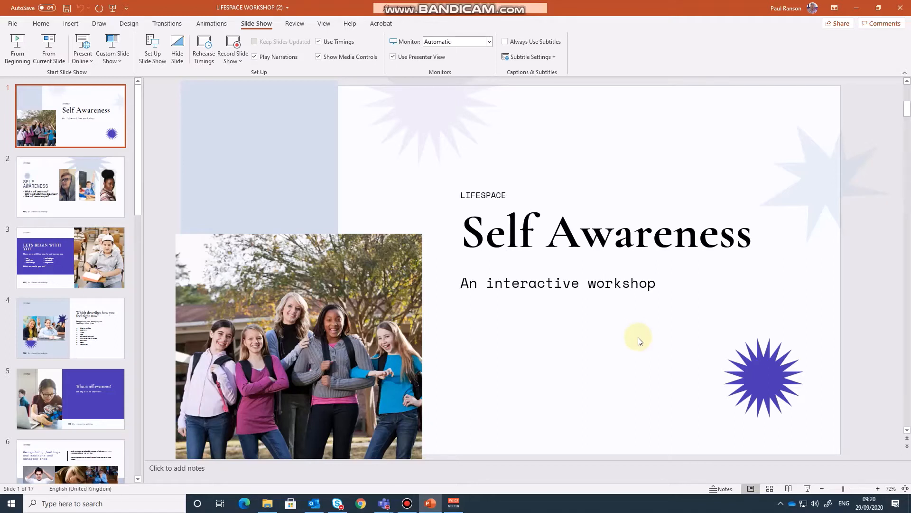
Start the Self Awareness slideshow from the beginning in Presenter View
key("alt")
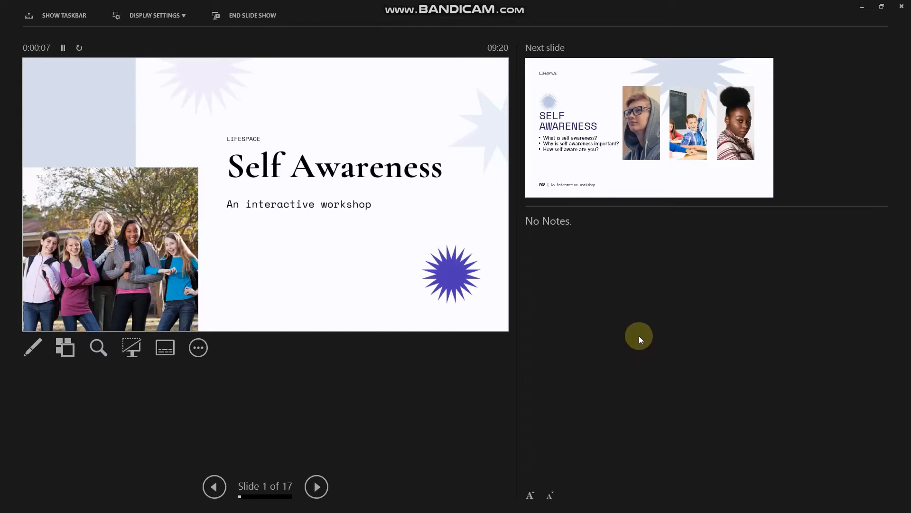
mouse_move(677, 355)
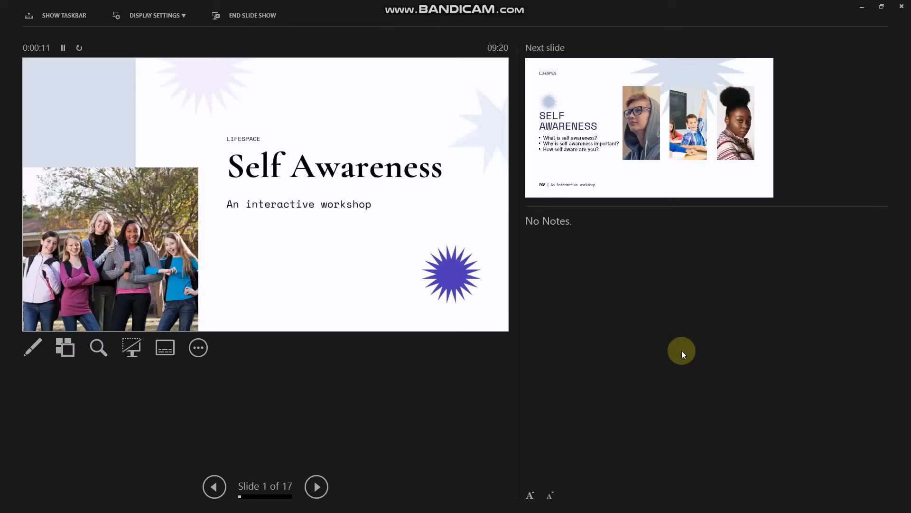
mouse_move(664, 356)
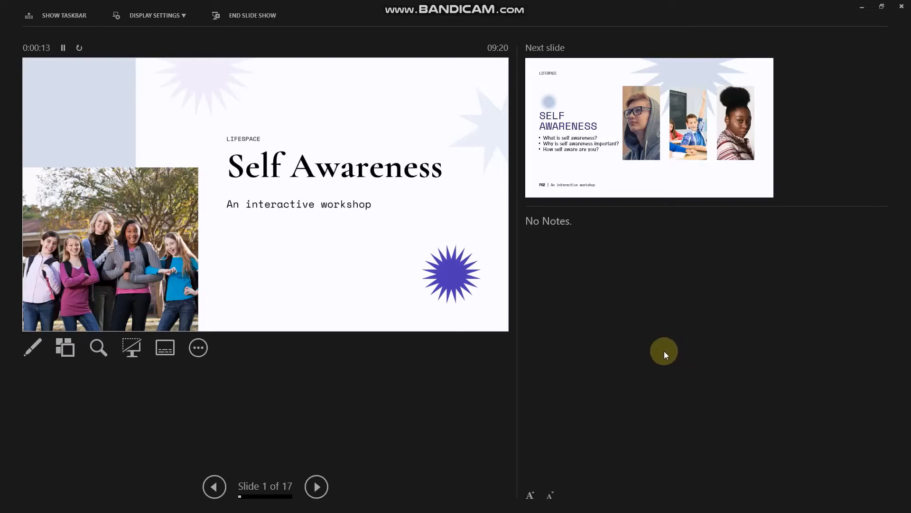
mouse_move(666, 343)
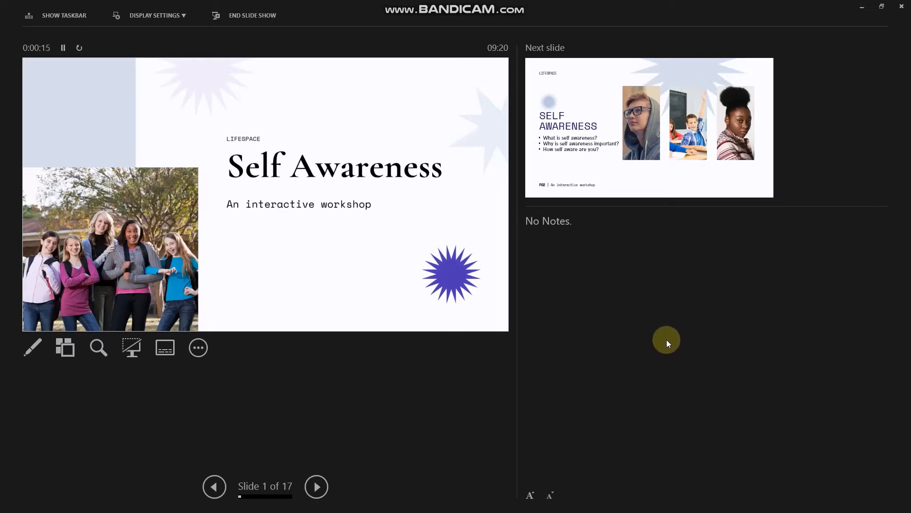
mouse_move(806, 236)
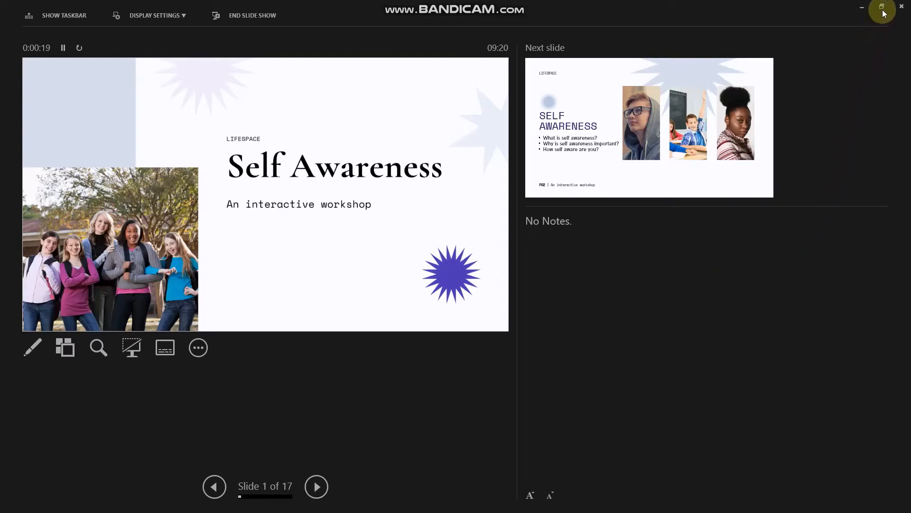
mouse_move(882, 8)
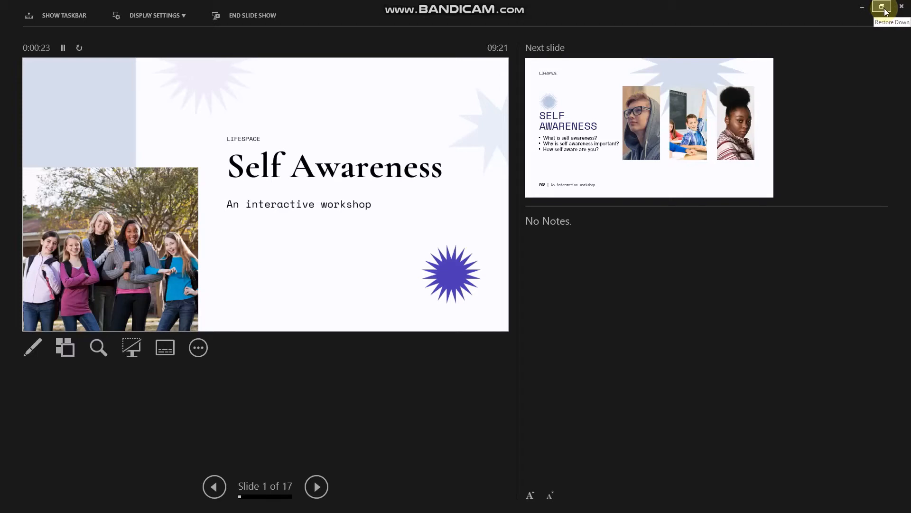
Take Presenter View out of full screen so it can be snapped to the right half
left_click(881, 6)
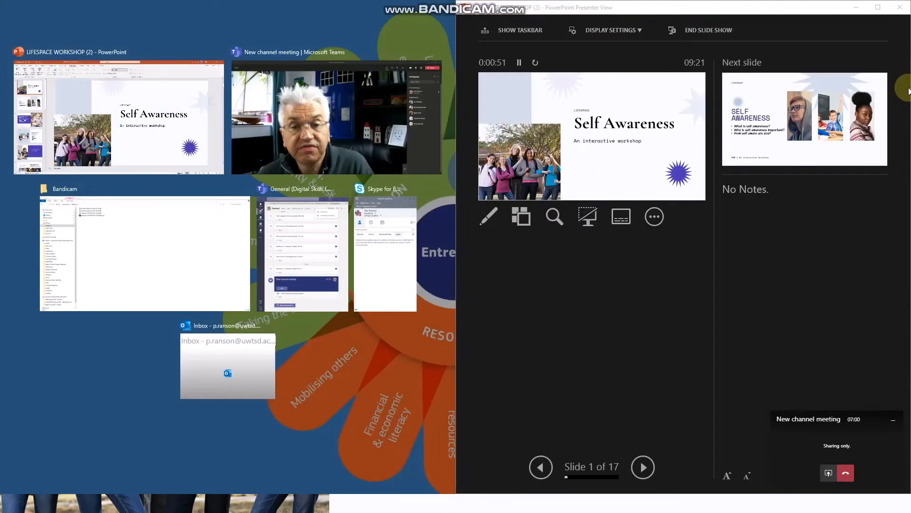
mouse_move(881, 113)
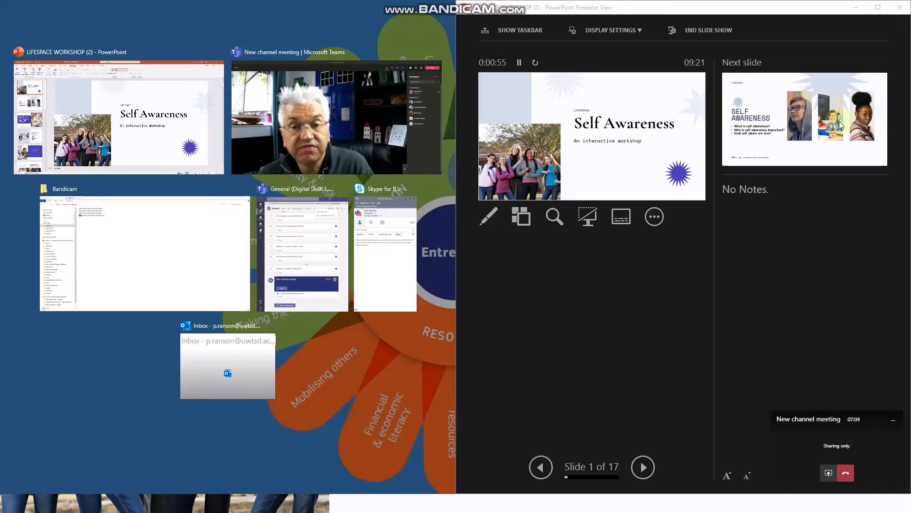
mouse_move(357, 100)
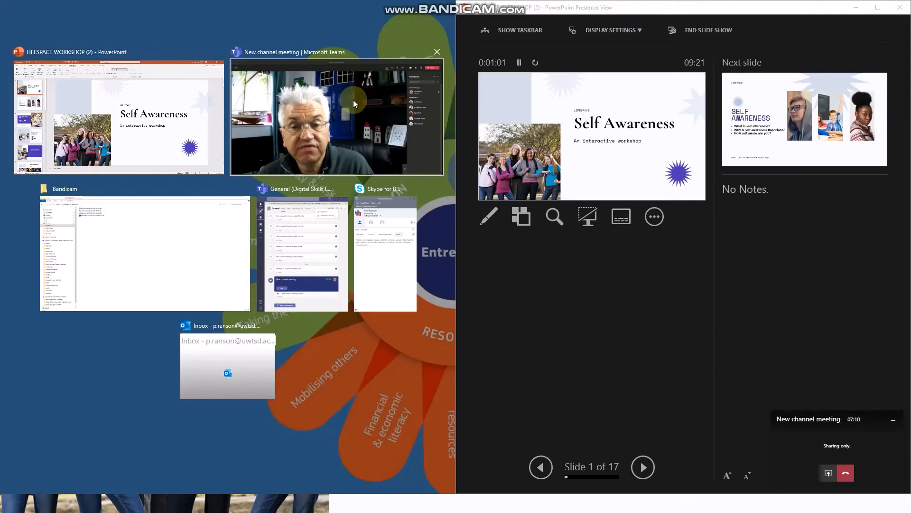
mouse_move(361, 112)
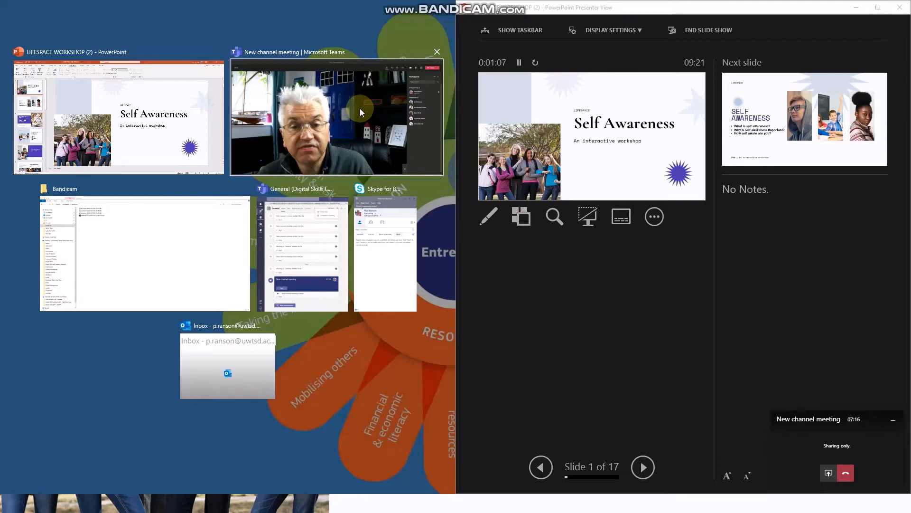
Fill the left half with the Teams meeting window from the Snap Assist thumbnails
left_click(336, 117)
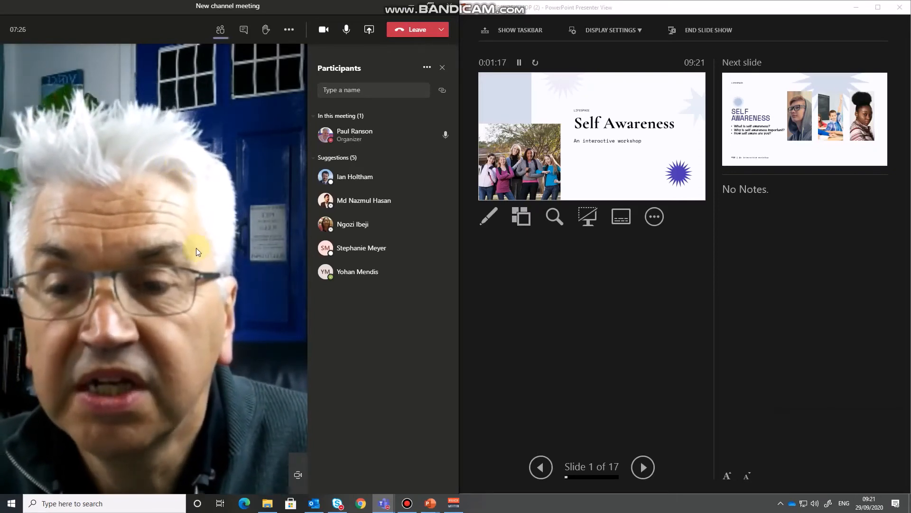
mouse_move(571, 342)
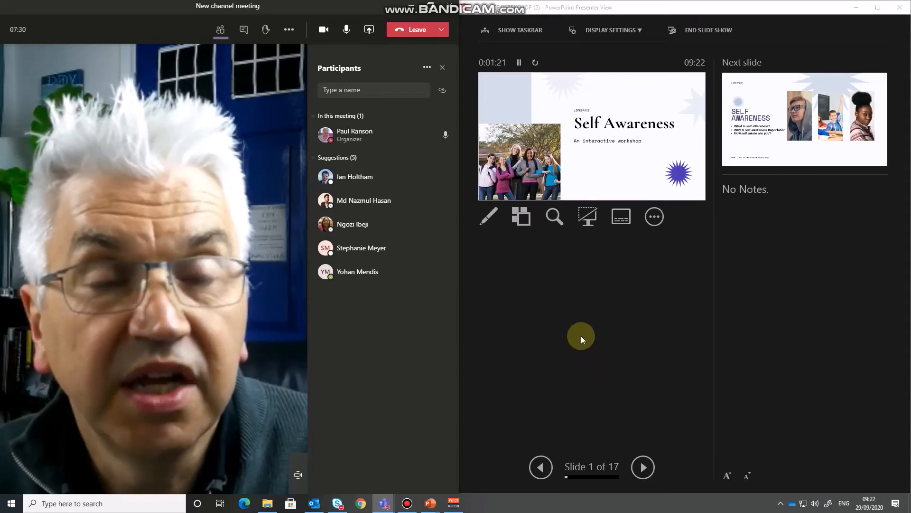
mouse_move(568, 320)
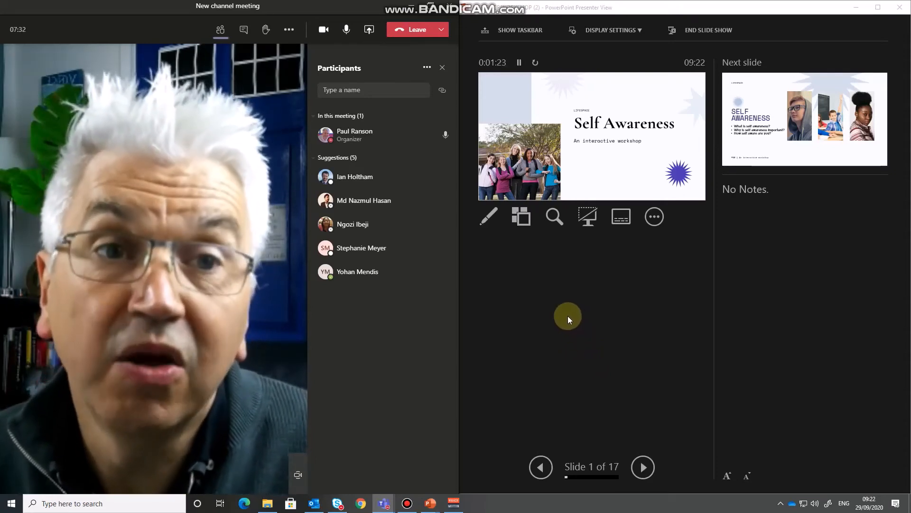
mouse_move(568, 308)
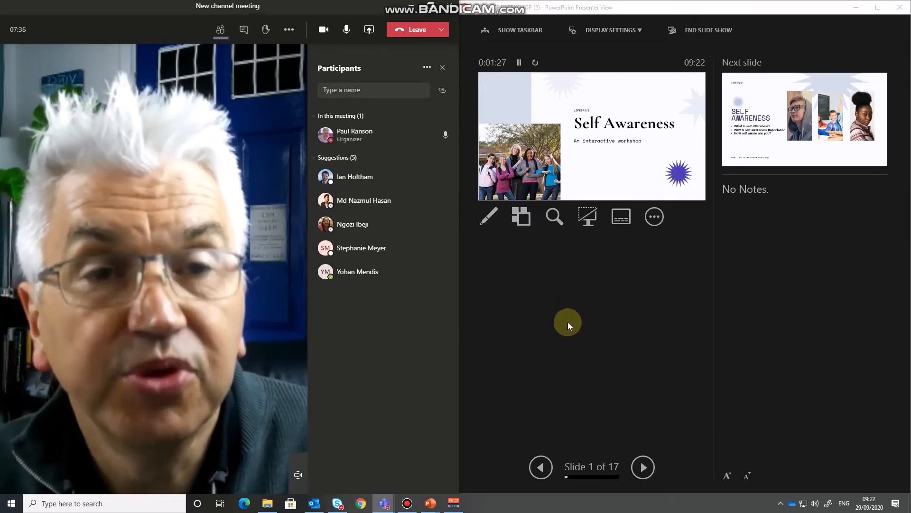
mouse_move(559, 319)
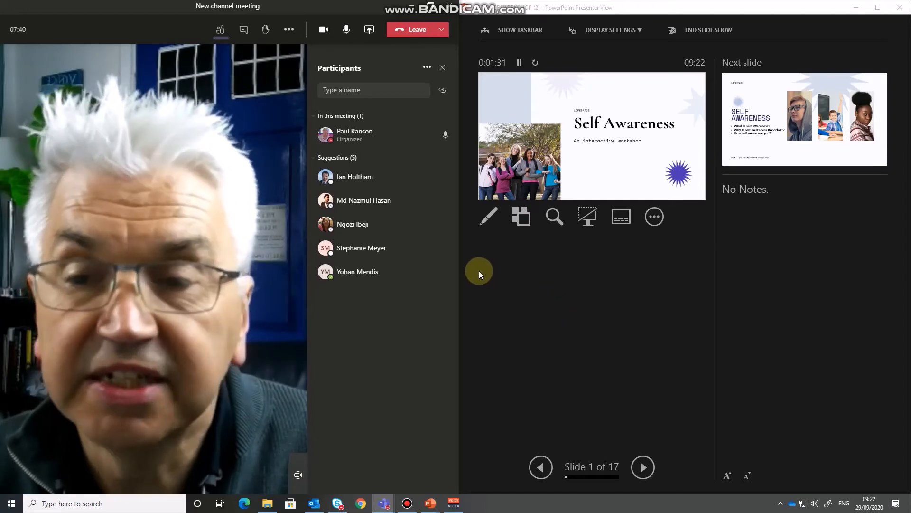
mouse_move(368, 29)
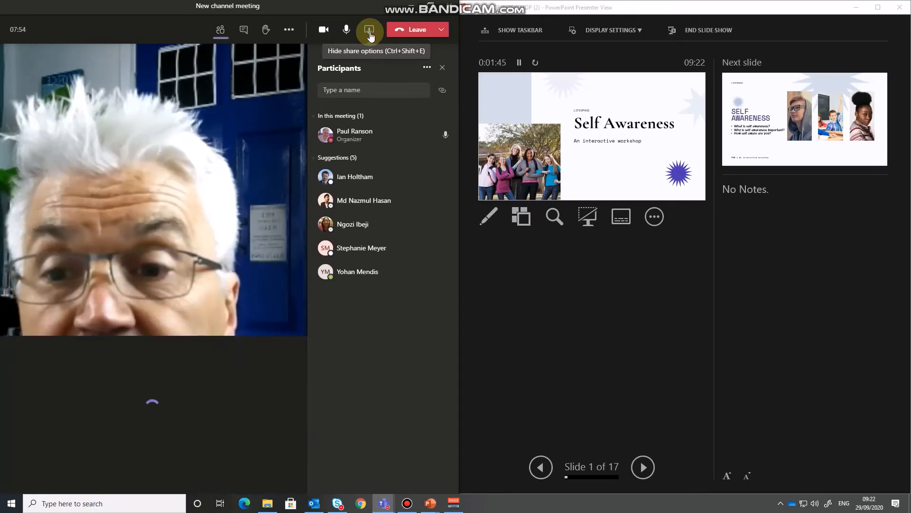
Show the Teams Share content tray with Desktop, Window, PowerPoint and Whiteboard options
left_click(369, 29)
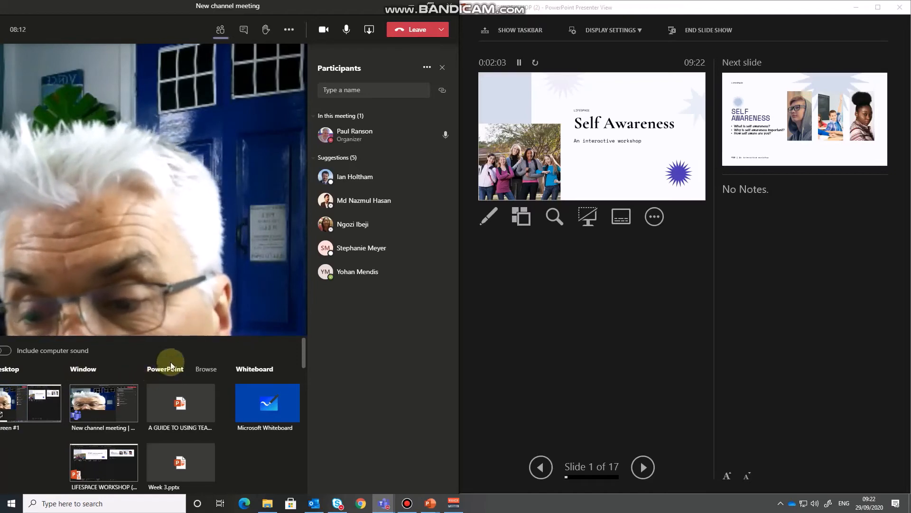
mouse_move(94, 377)
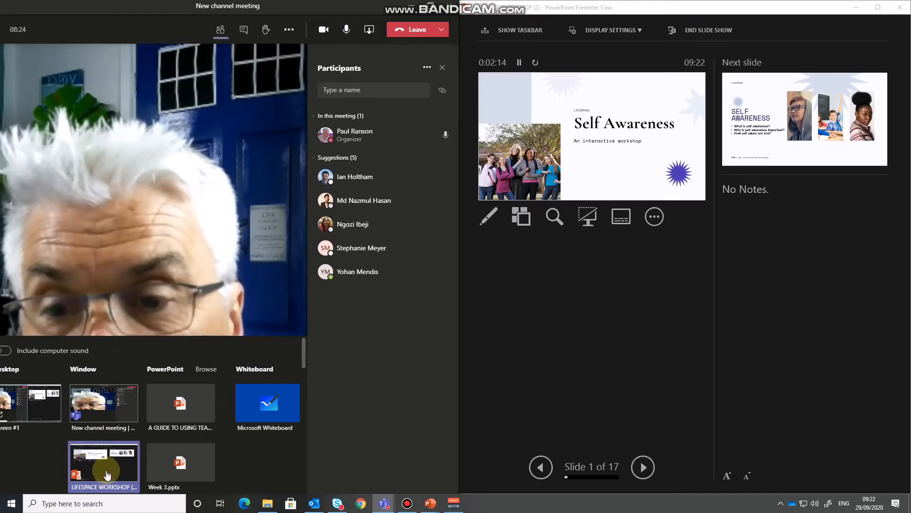
Share the LIFESPACE WORKSHOP slideshow window to the Teams meeting
left_click(103, 463)
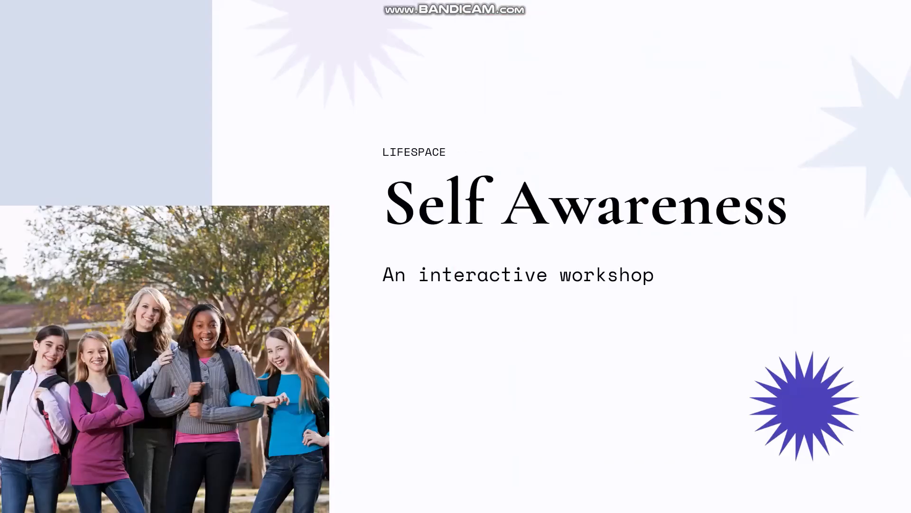
mouse_move(531, 410)
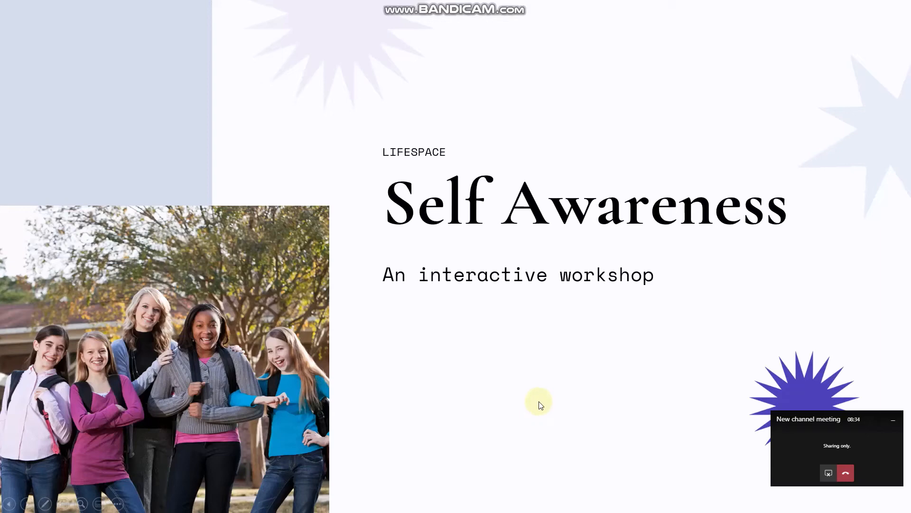
mouse_move(539, 404)
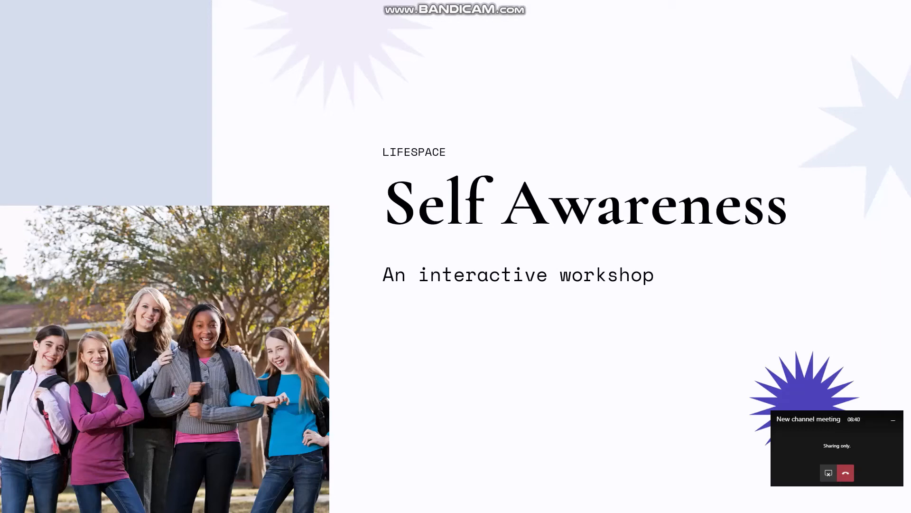
Bring Presenter View back beside the shared slideshow via the Alt+Tab window list
key("alt+tab")
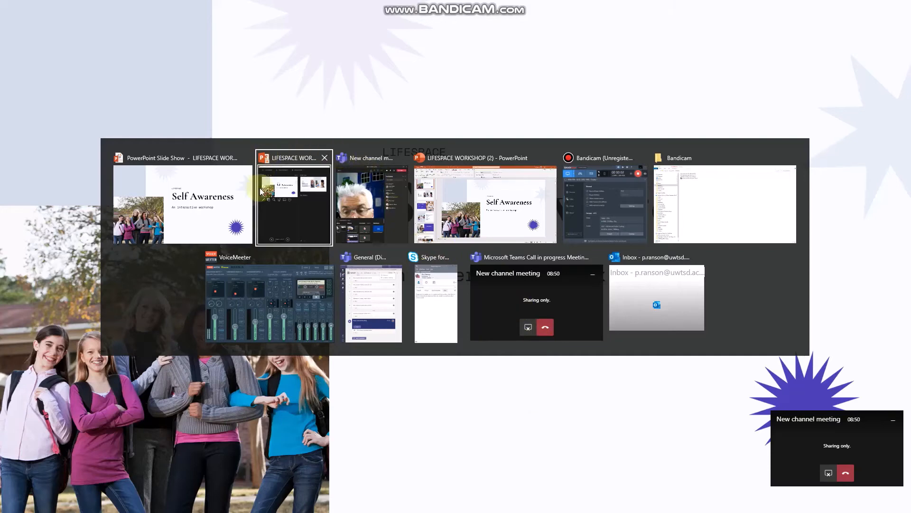
mouse_move(407, 233)
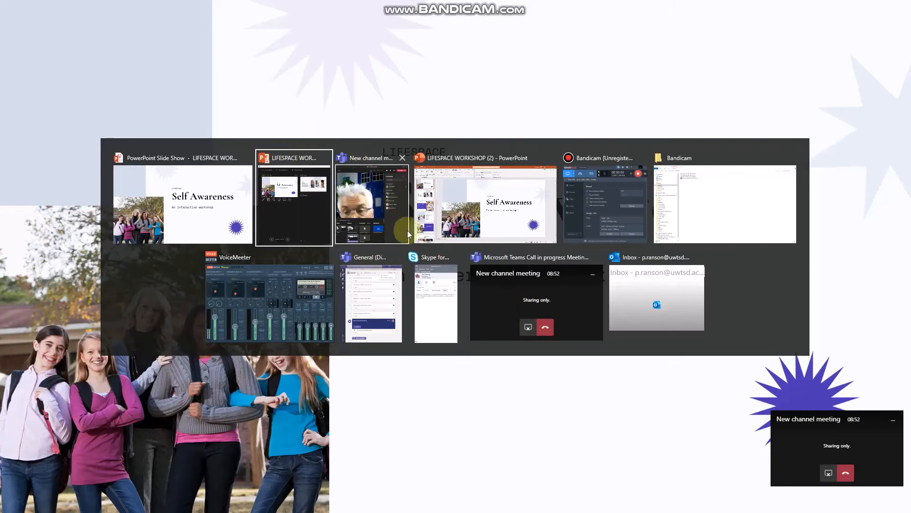
mouse_move(437, 265)
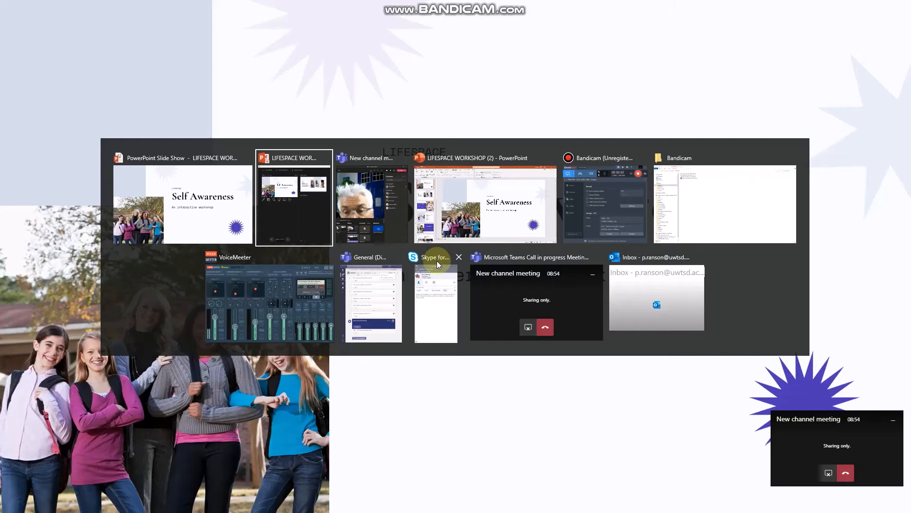
mouse_move(437, 267)
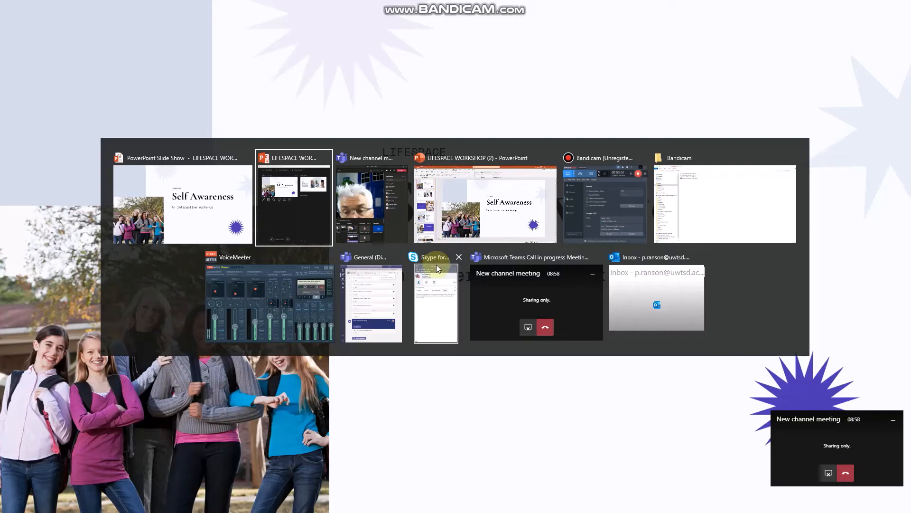
mouse_move(293, 200)
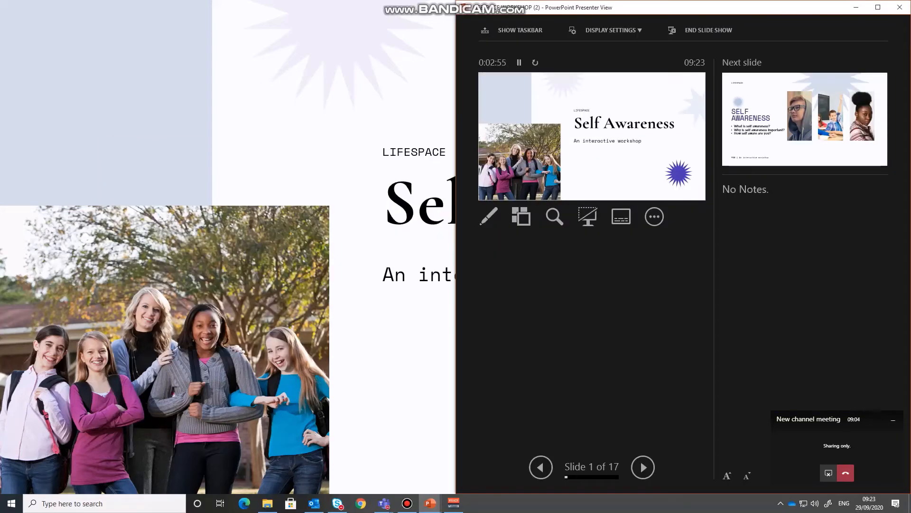
mouse_move(301, 222)
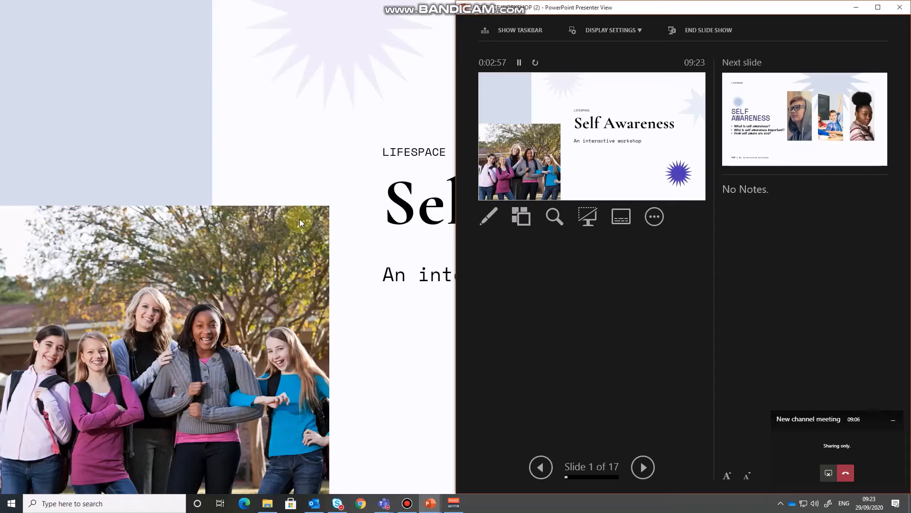
key("alt+tab")
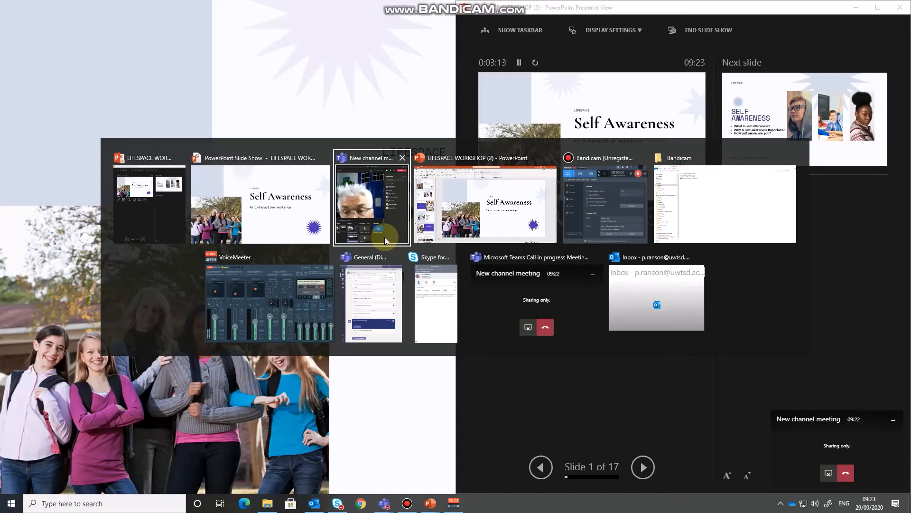
Return the New channel meeting window to the left half beside Presenter View
left_click(372, 203)
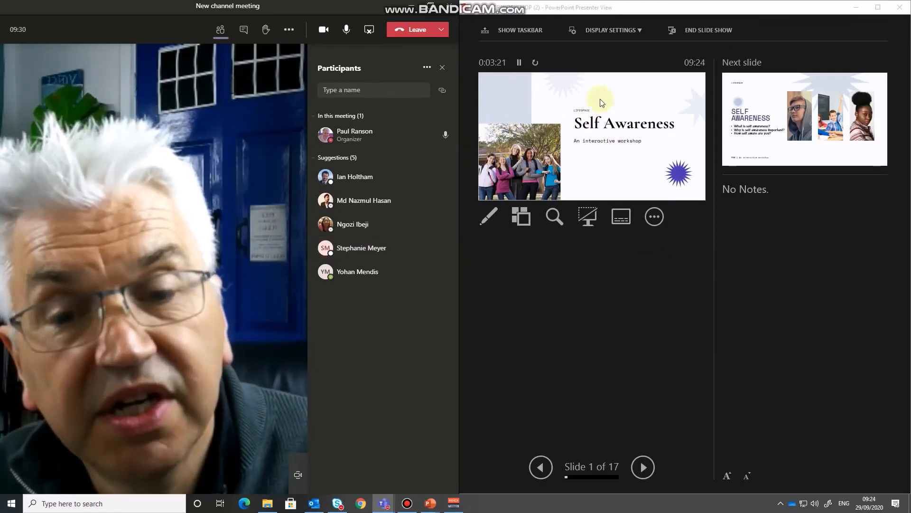
mouse_move(770, 198)
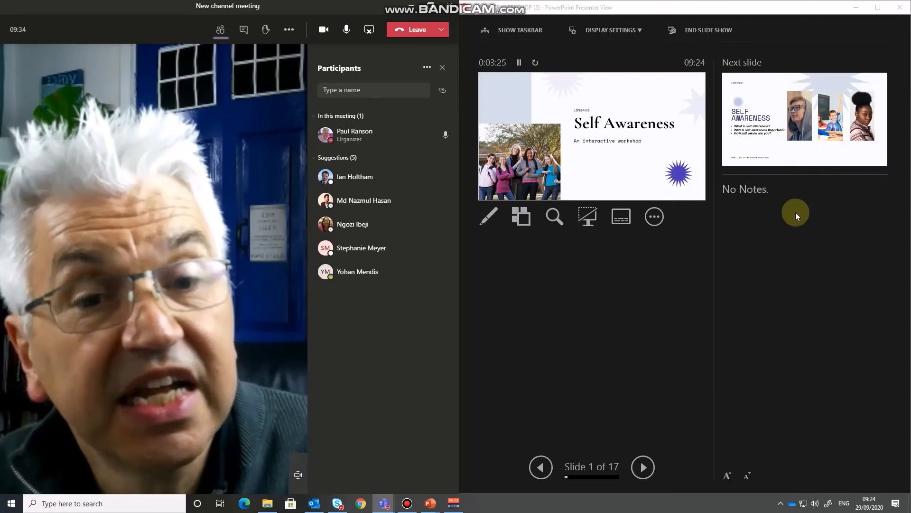
mouse_move(724, 297)
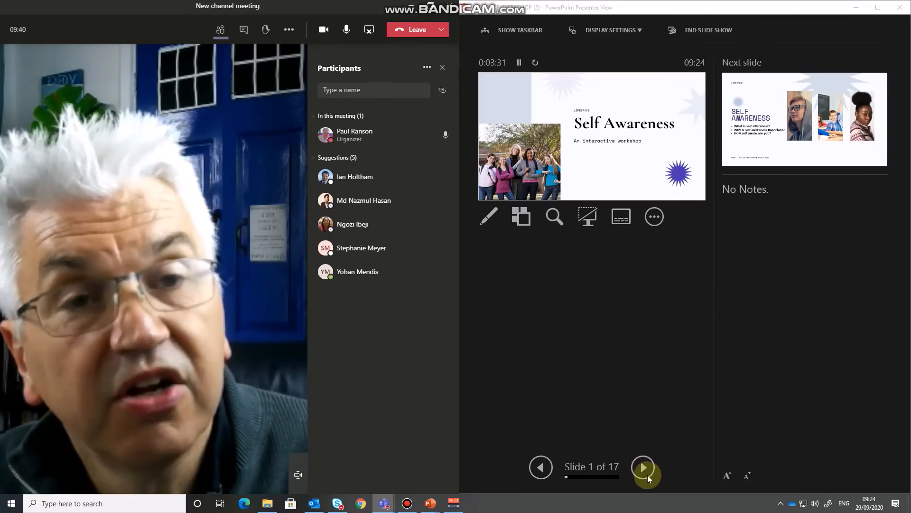
Advance the slideshow to slide 2 of 17 and bring the Teams meeting back to the left half
left_click(643, 468)
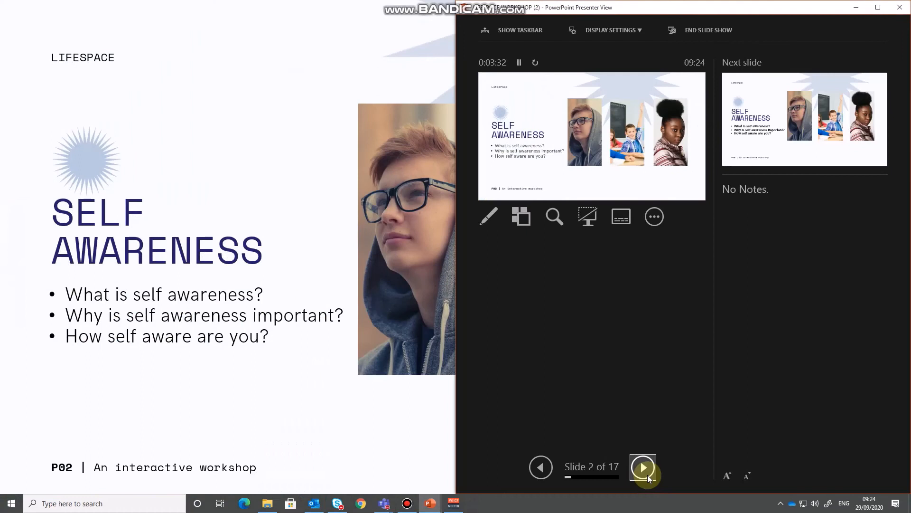
left_click(643, 467)
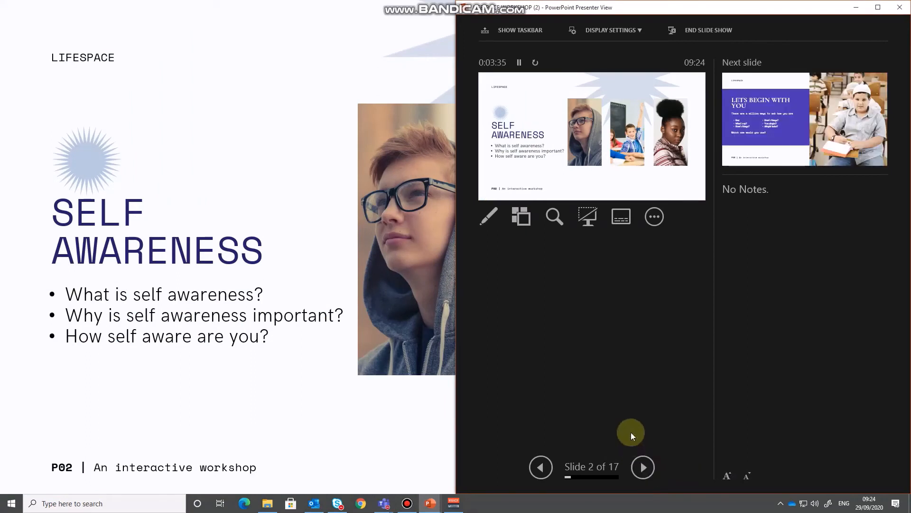
mouse_move(566, 381)
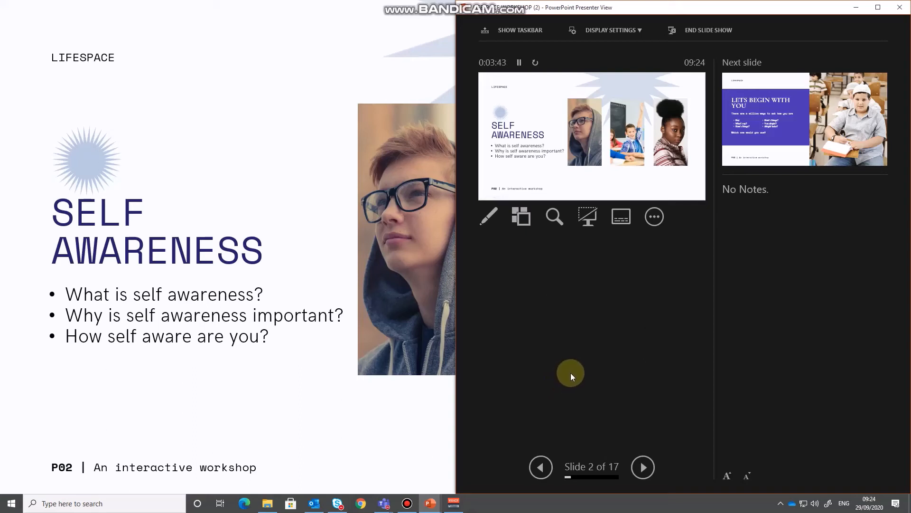
key("alt+tab")
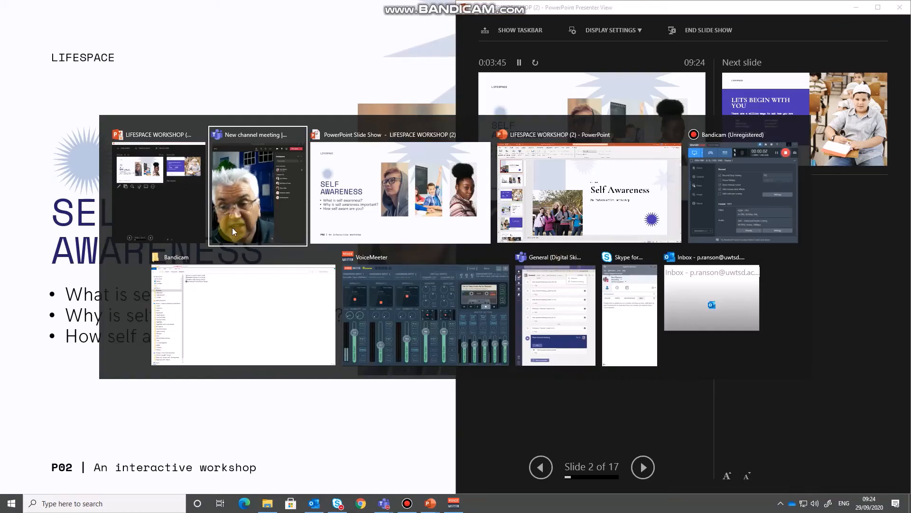
mouse_move(300, 218)
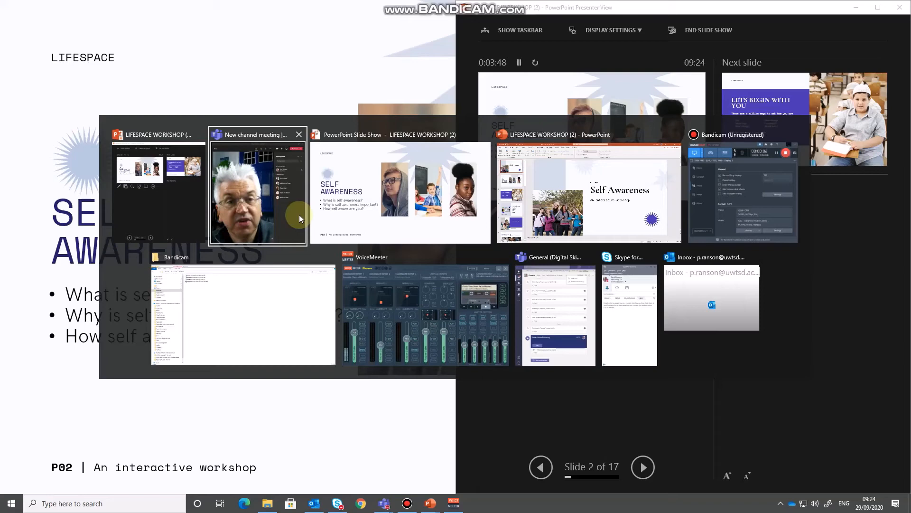
left_click(257, 192)
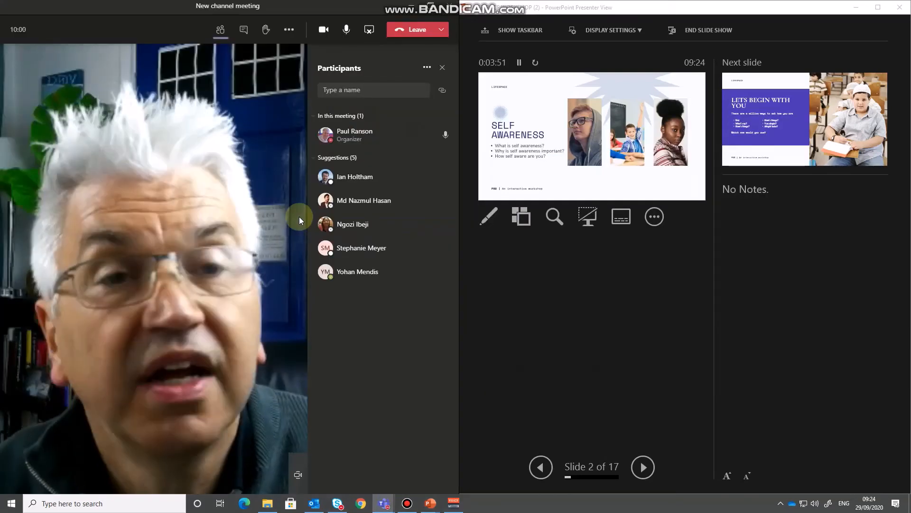
mouse_move(534, 327)
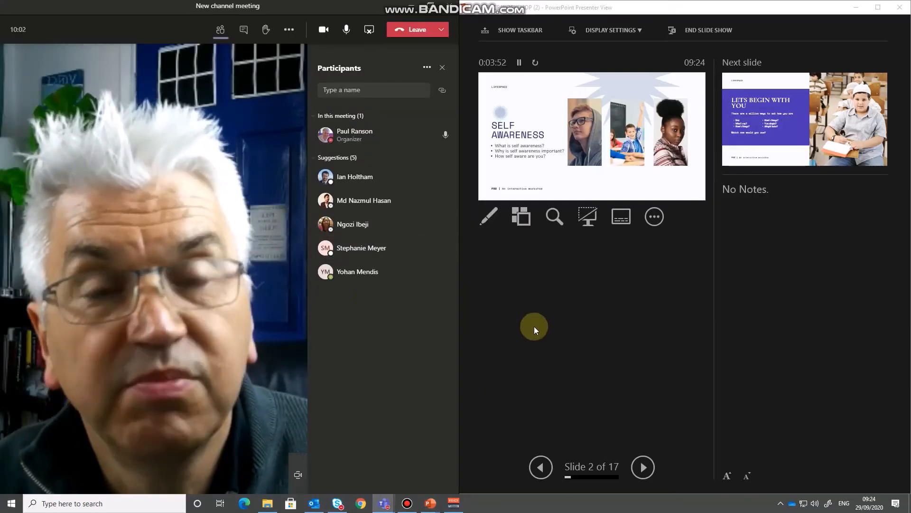